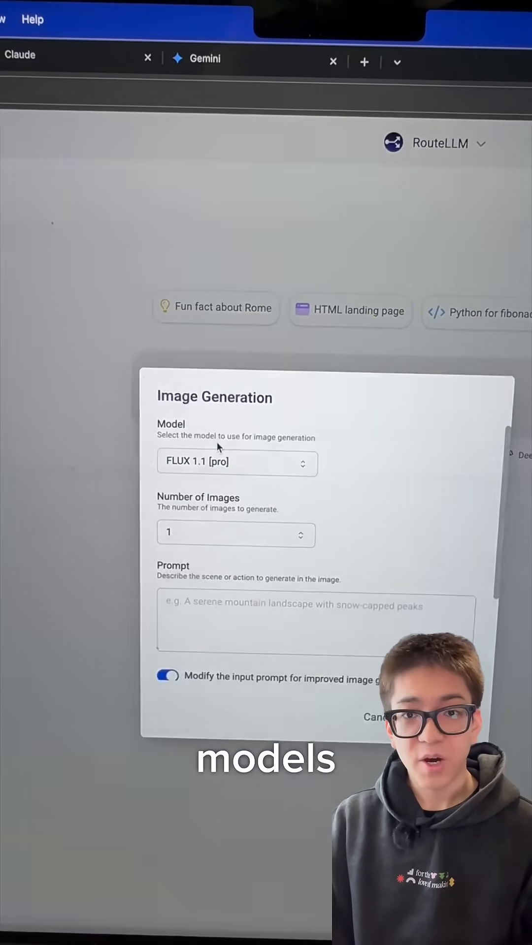
Step: Generate a Float app logo with the Ideogram 2a model instead of FLUX 1.1 [pro]
{"action": "left_click", "coordinate": [235, 463]}
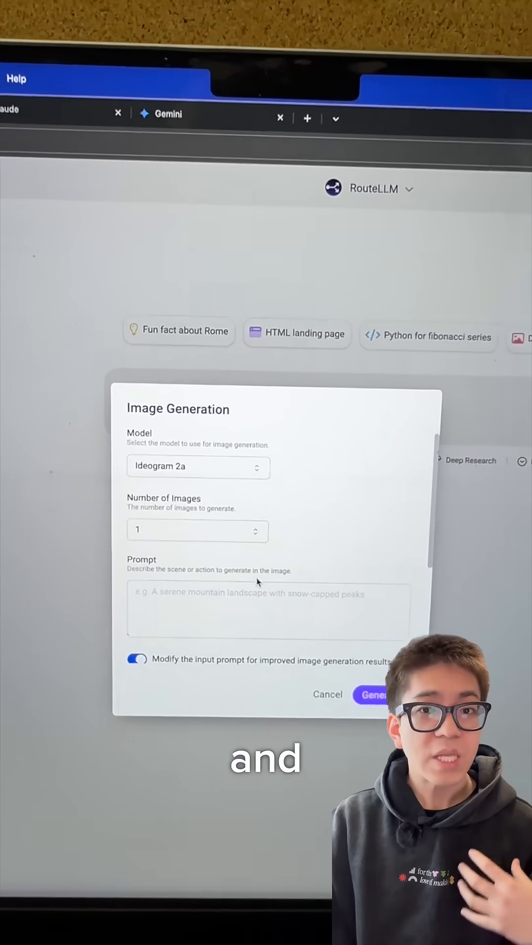
{"action": "left_click", "coordinate": [374, 695]}
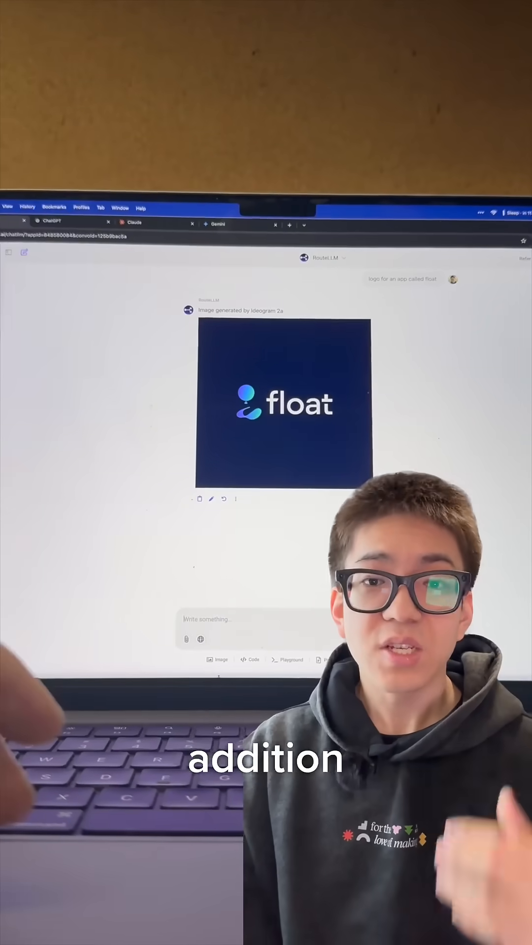
Step: Connect GitHub via Connect Apps and authorize AbacusAI on the GitHub OAuth page
{"action": "left_click", "coordinate": [186, 639]}
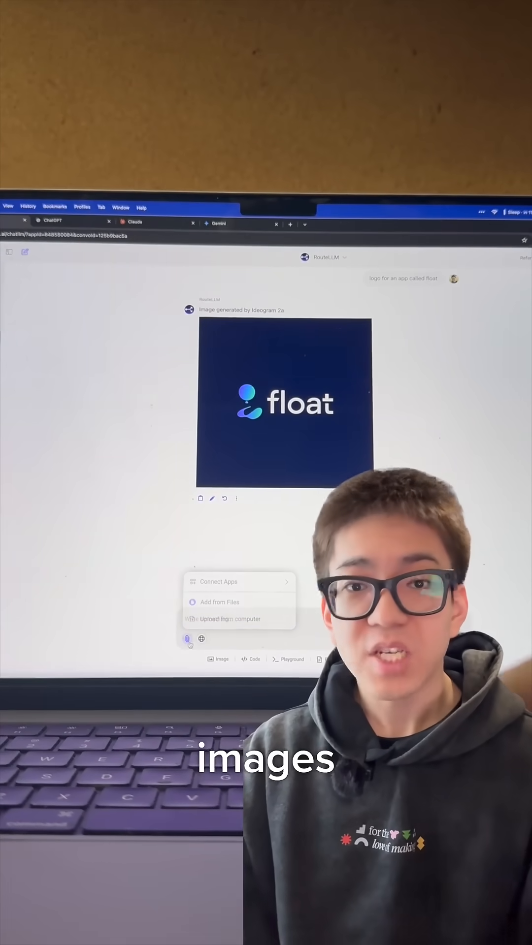
{"action": "left_click", "coordinate": [230, 619]}
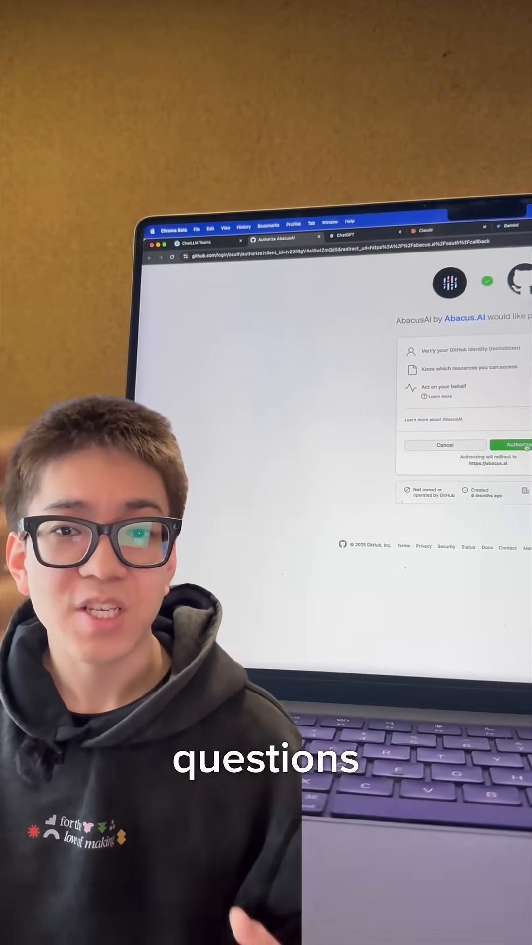
{"action": "left_click", "coordinate": [511, 445]}
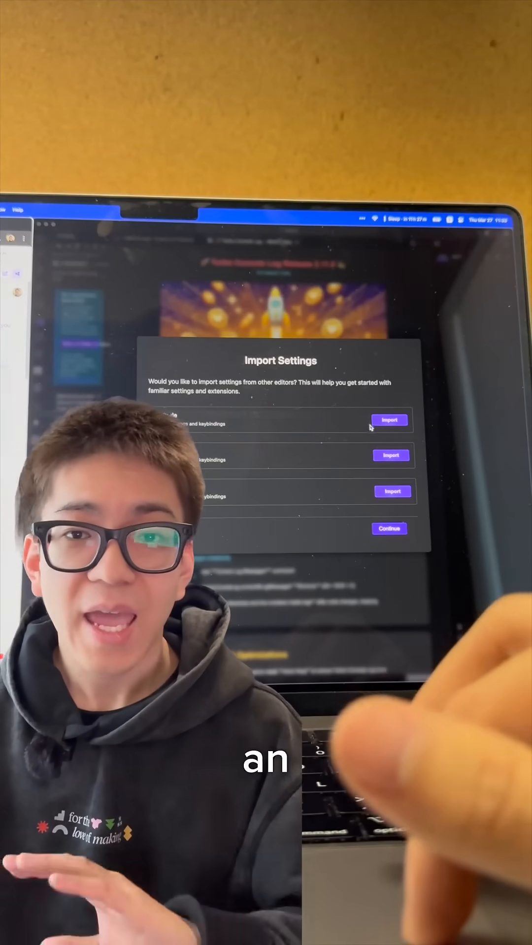
Step: Import settings and keybindings from another editor into CodeLLM
{"action": "left_click", "coordinate": [388, 421]}
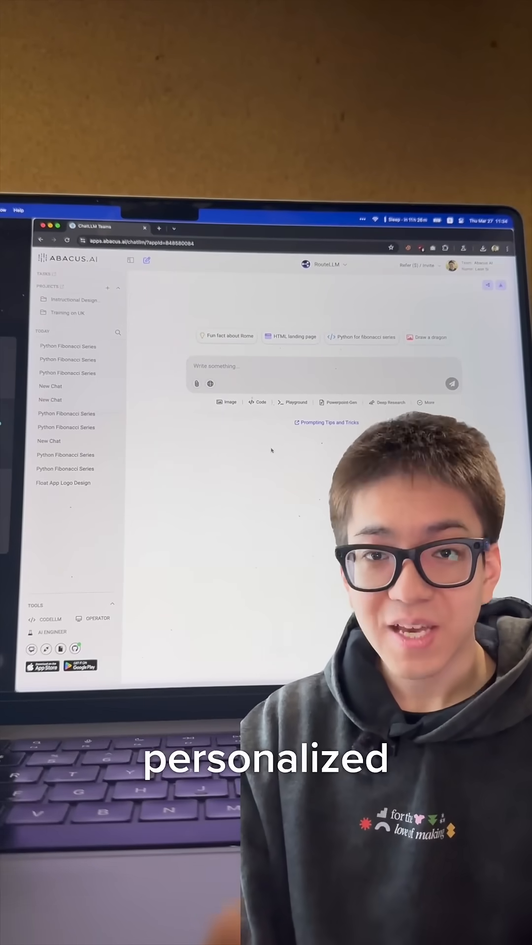
Step: Switch from RouteLLM to the AI Engineer assistant for building custom chatbots
{"action": "left_click", "coordinate": [324, 265]}
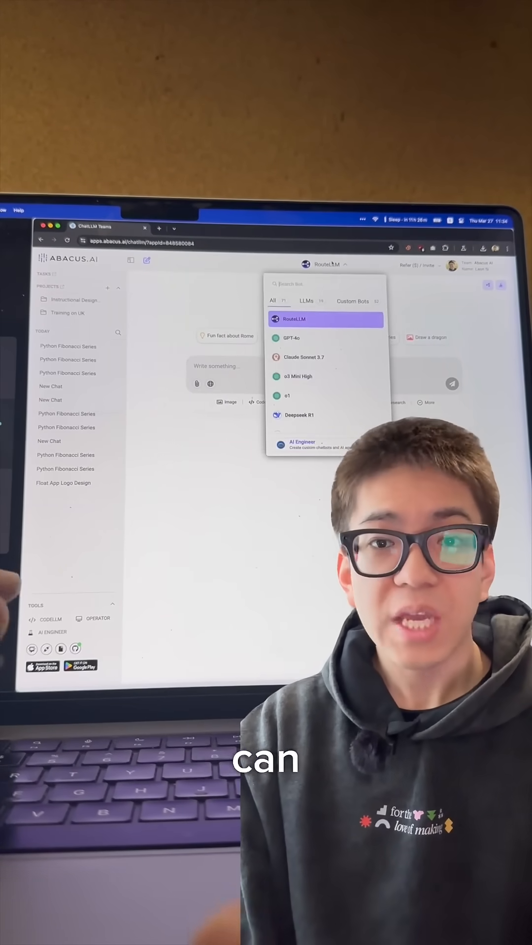
{"action": "left_click", "coordinate": [302, 442]}
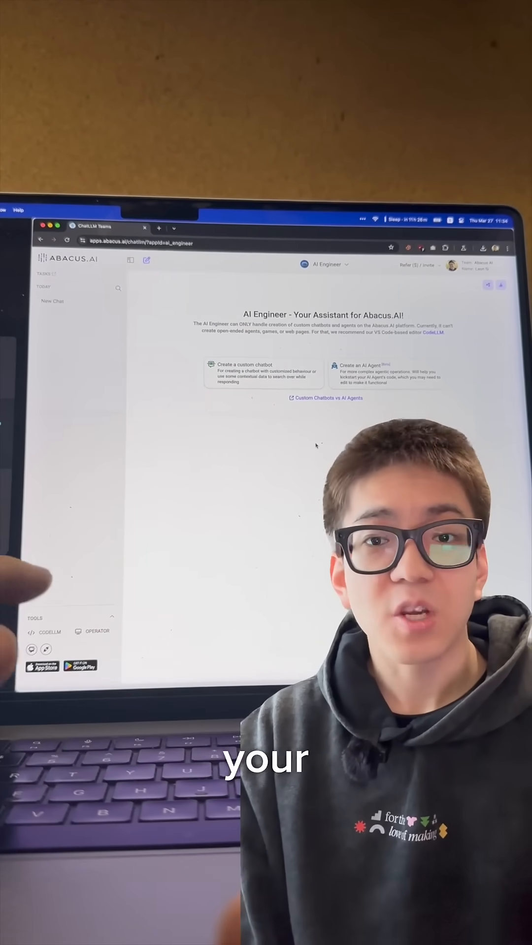
{"action": "left_click", "coordinate": [262, 374]}
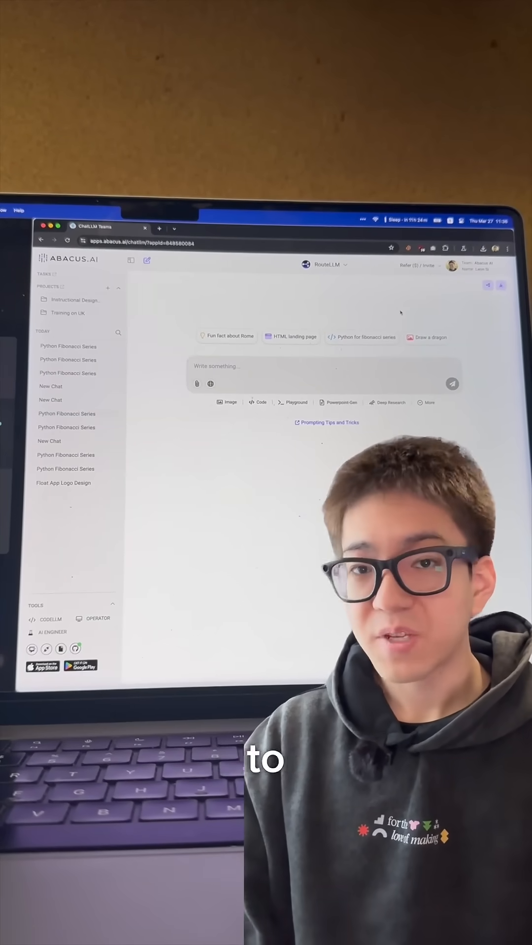
Step: Open the admin Tasks page from the profile menu, showing no active tasks
{"action": "left_click", "coordinate": [417, 265]}
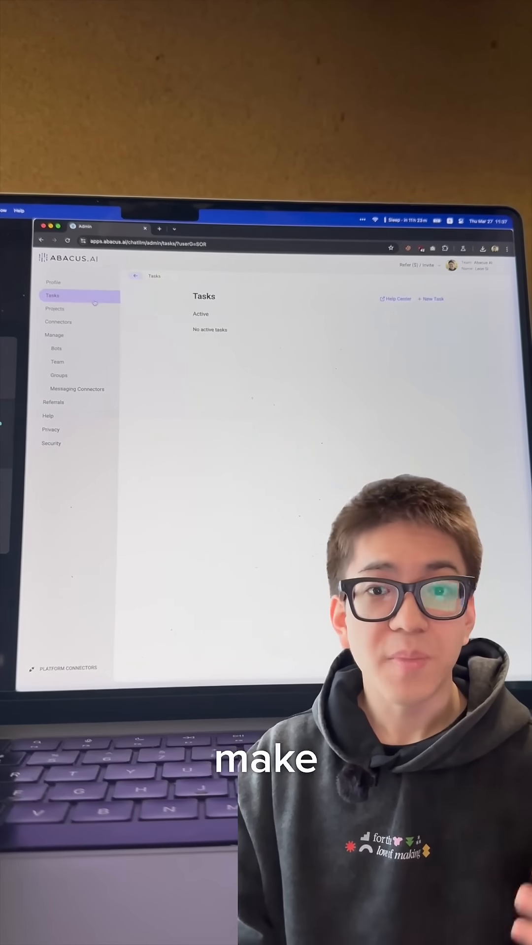
{"action": "left_click", "coordinate": [58, 321]}
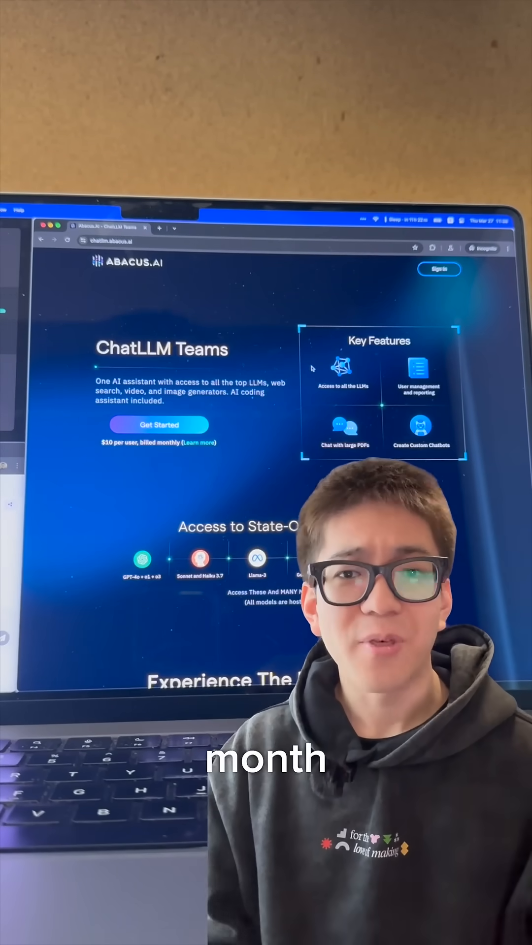
Step: Scroll the landing page past Key Features to the Bonus Access to CodeLLM section
{"action": "scroll", "scroll_direction": "down", "scroll_amount": 3}
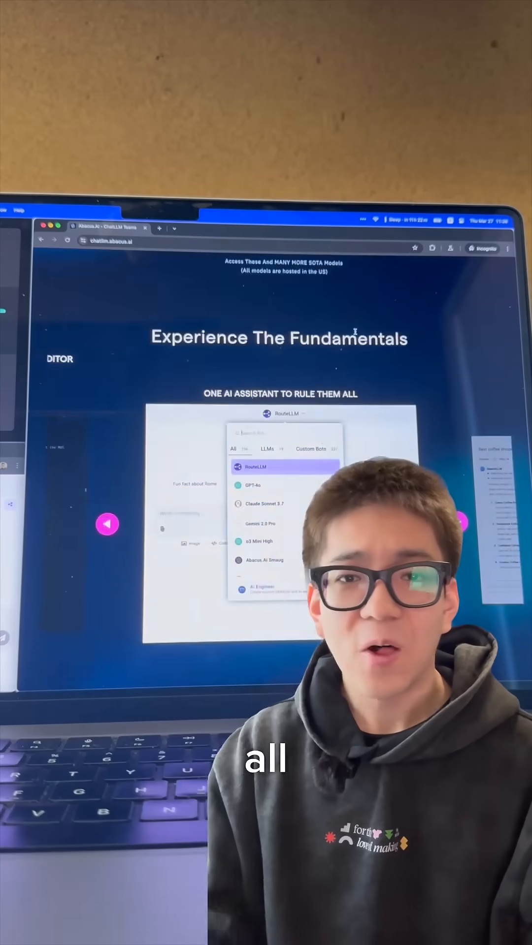
{"action": "scroll", "scroll_direction": "down", "scroll_amount": 3}
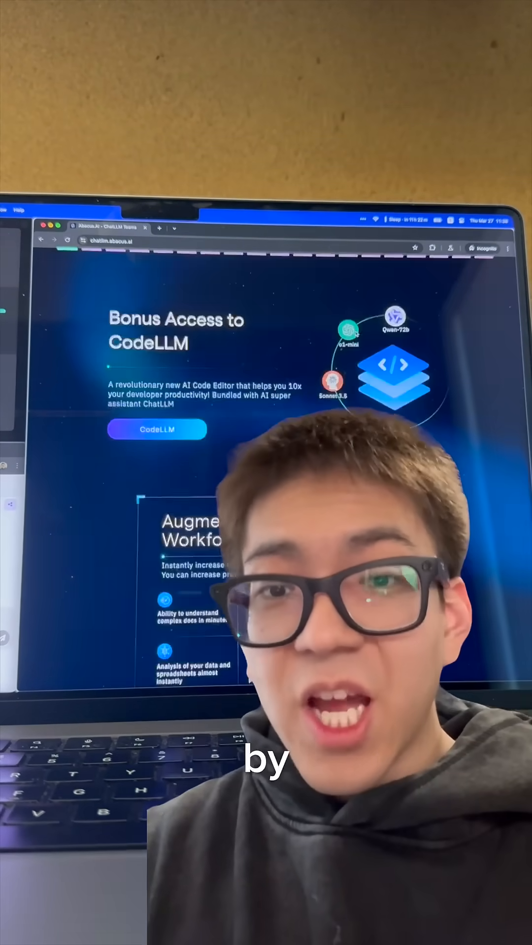